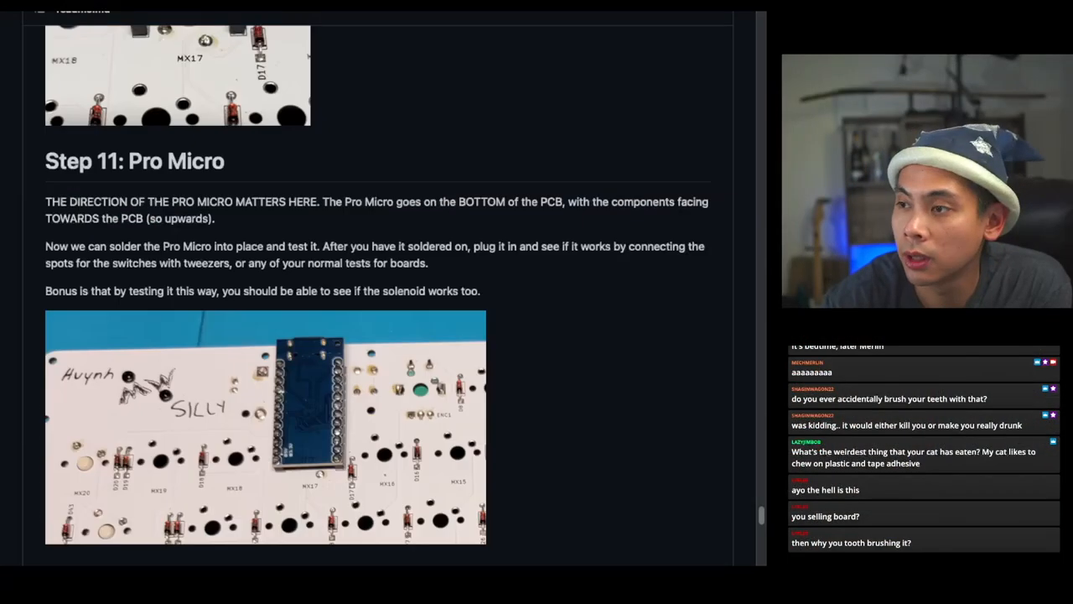
scroll(up, 3)
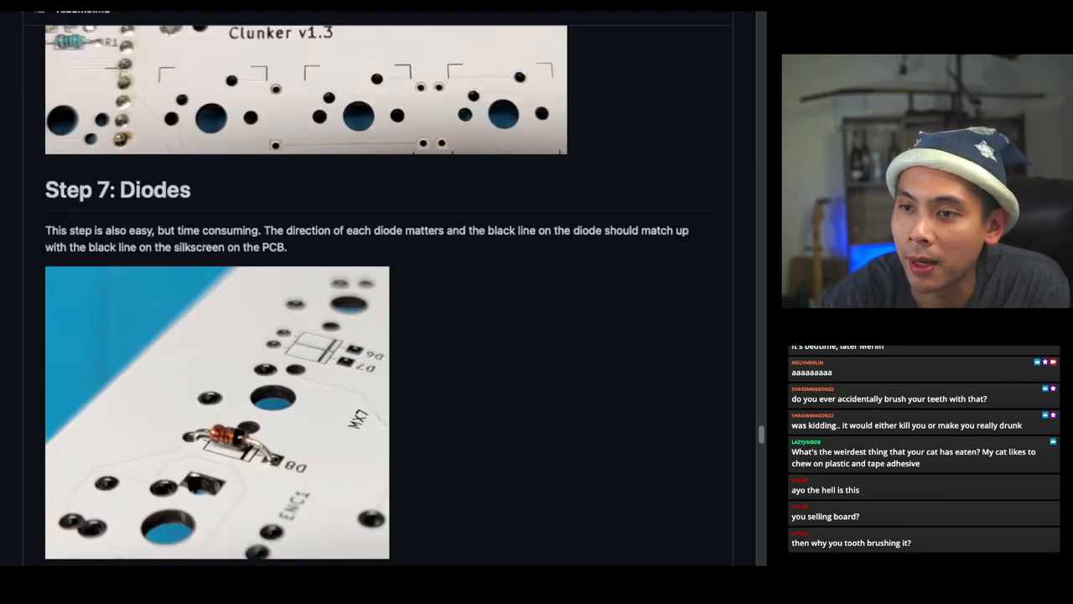
scroll(down, 3)
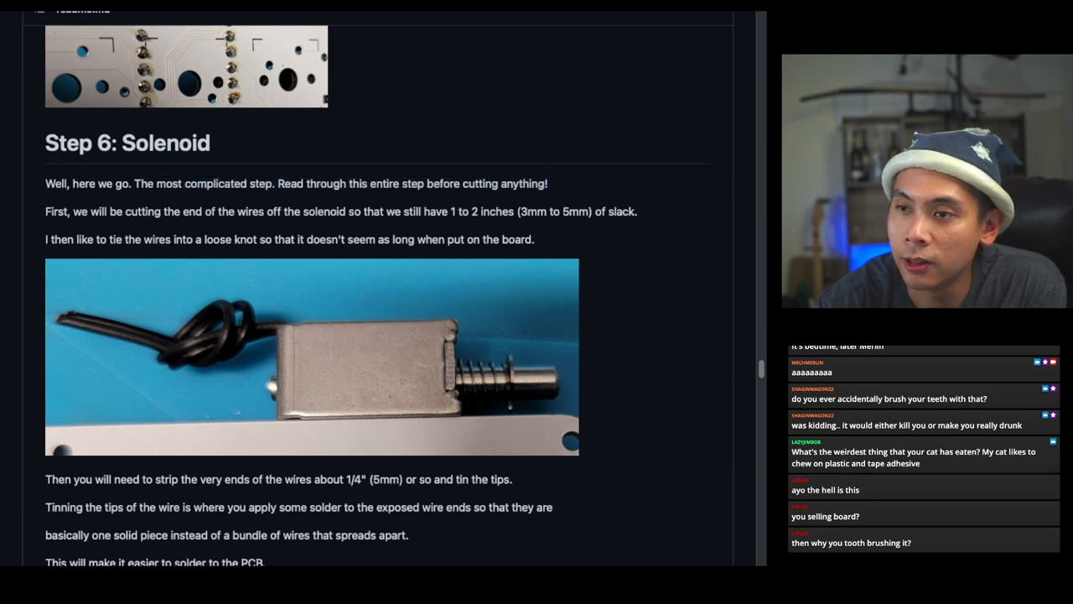
scroll(down, 3)
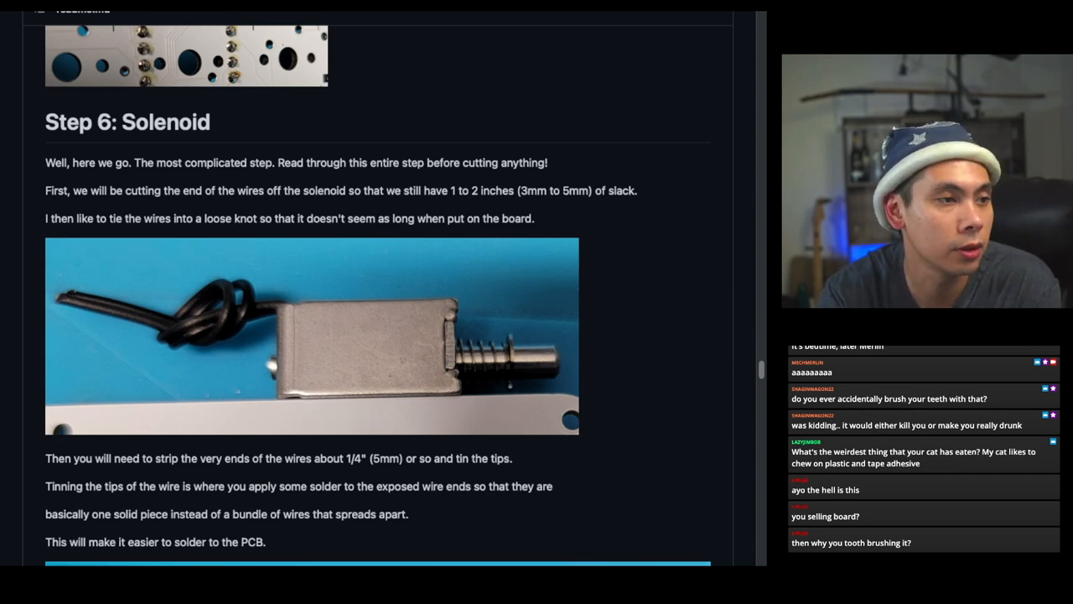
scroll(down, 3)
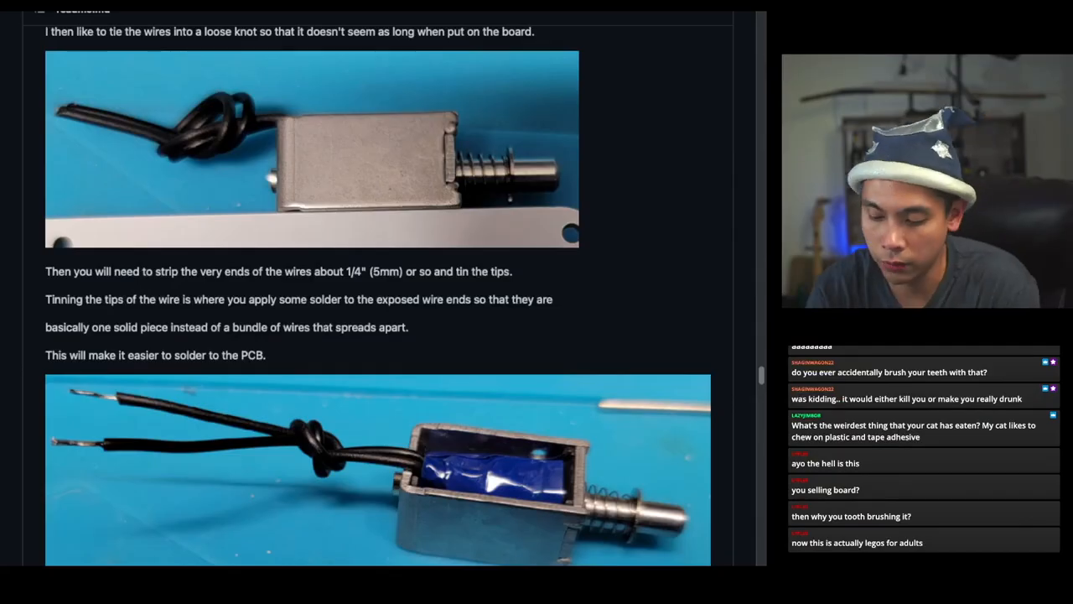